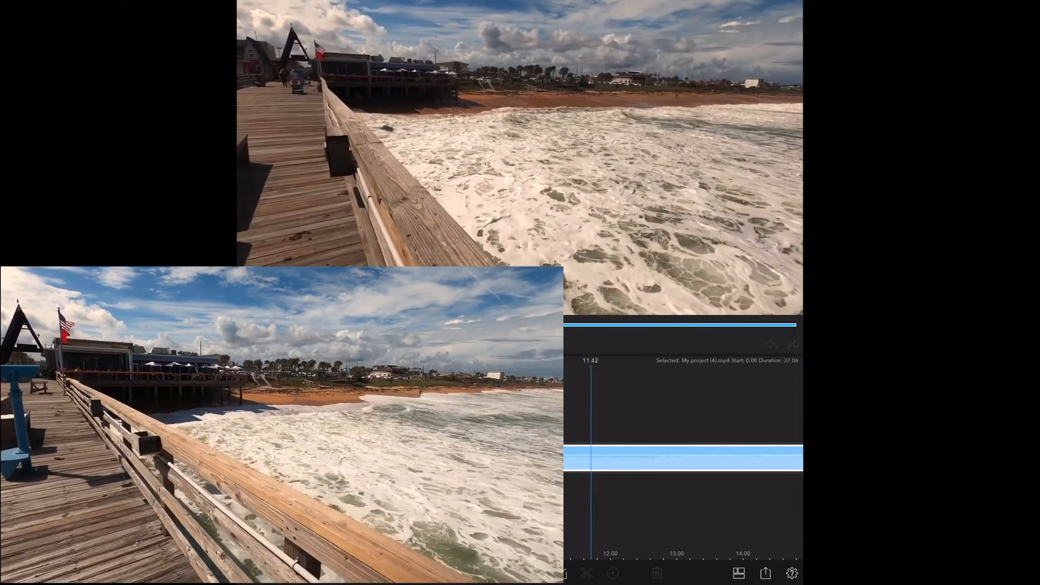
Step: Play the pier clip and pause it where the bird appears
left_click(519, 345)
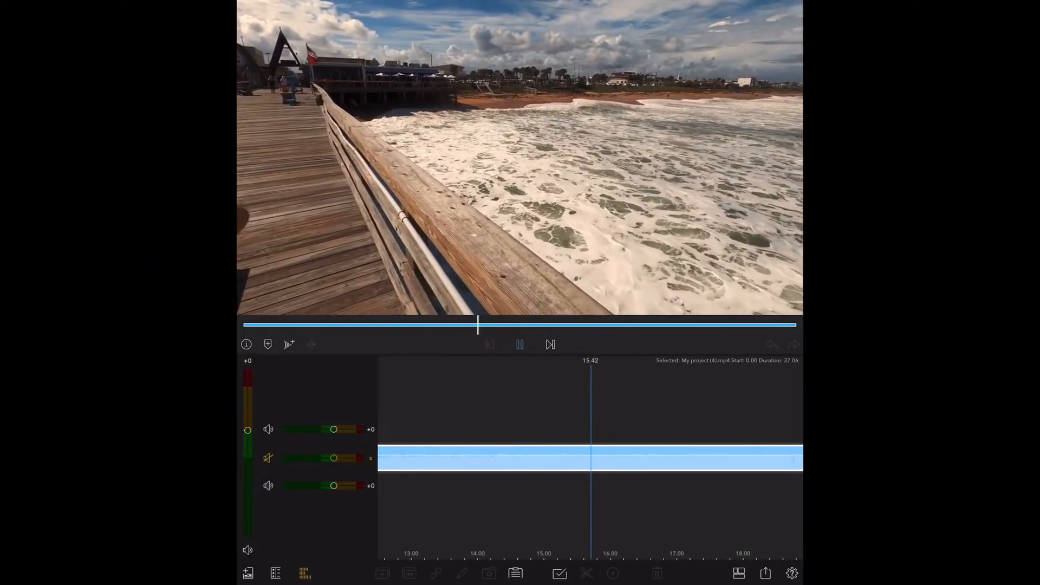
left_click(519, 345)
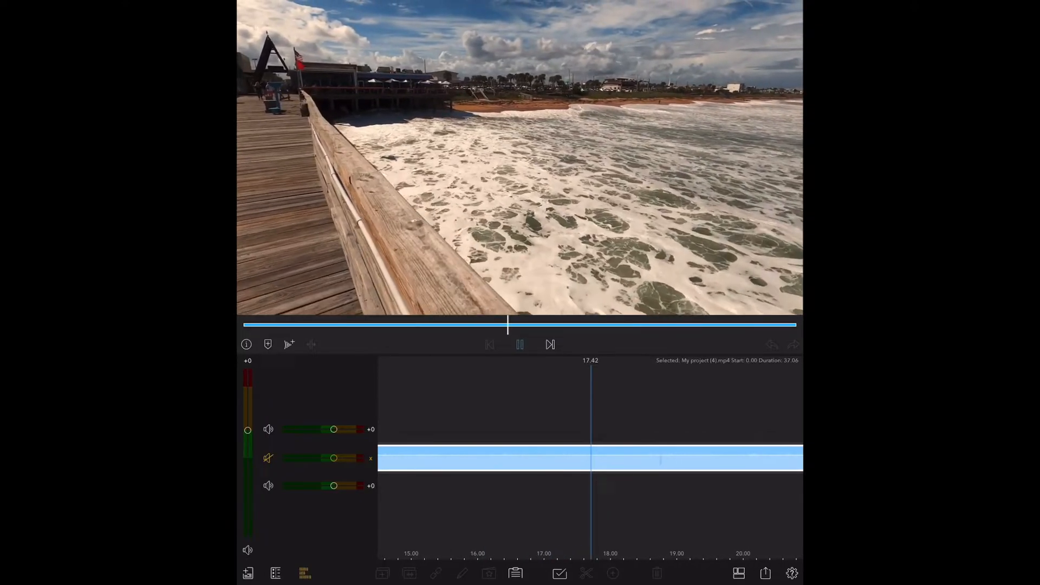
left_click(519, 345)
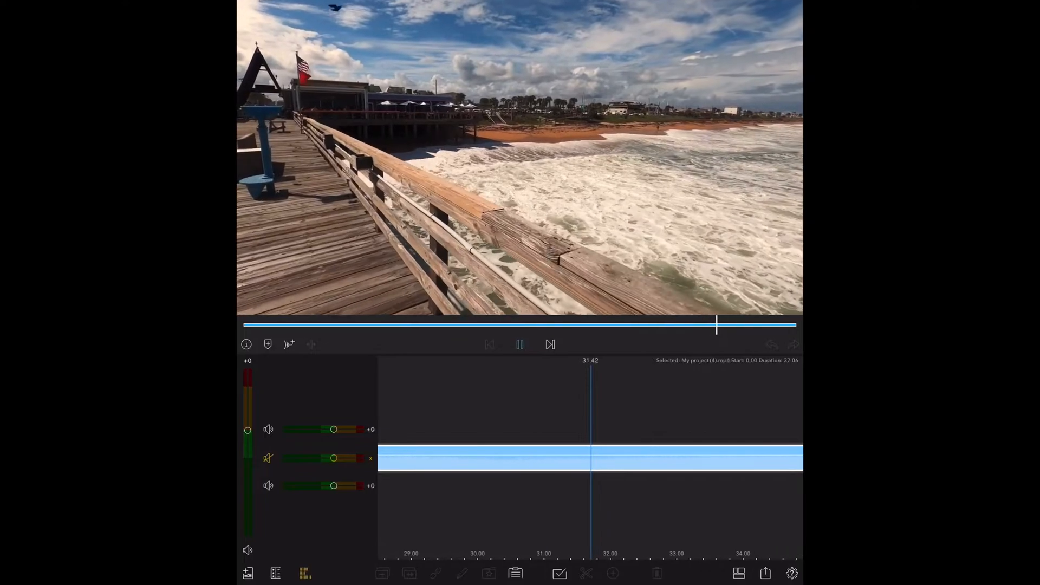
left_click(520, 344)
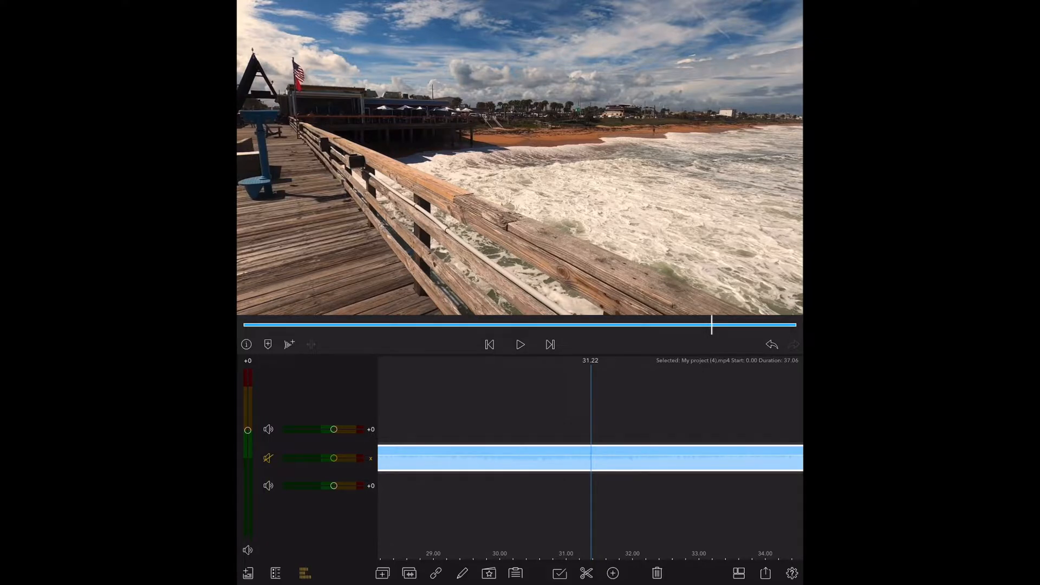
Step: Split the clip before and after the bird to isolate a roughly one-second section
left_click(586, 573)
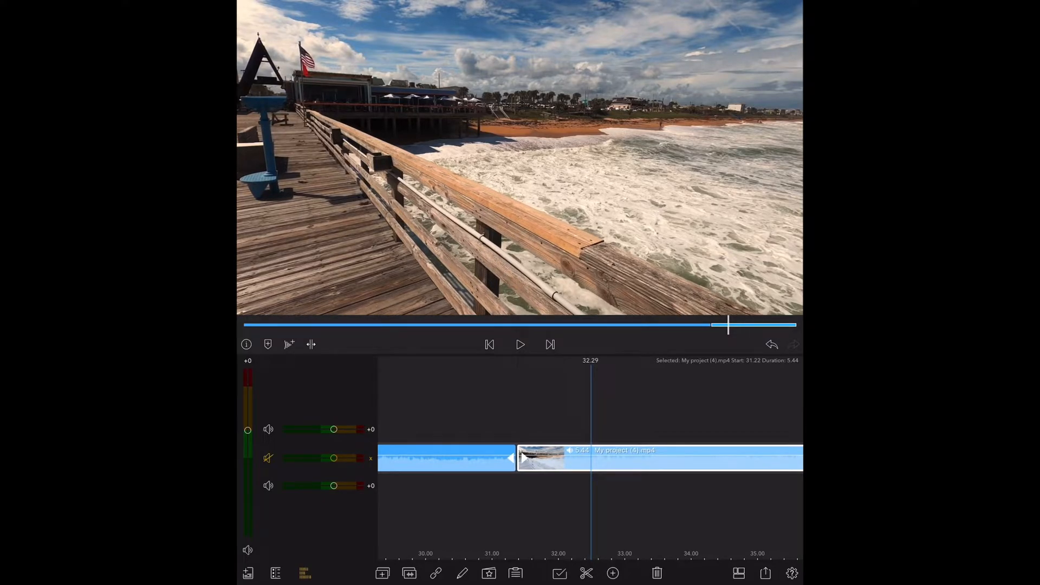
left_click(586, 573)
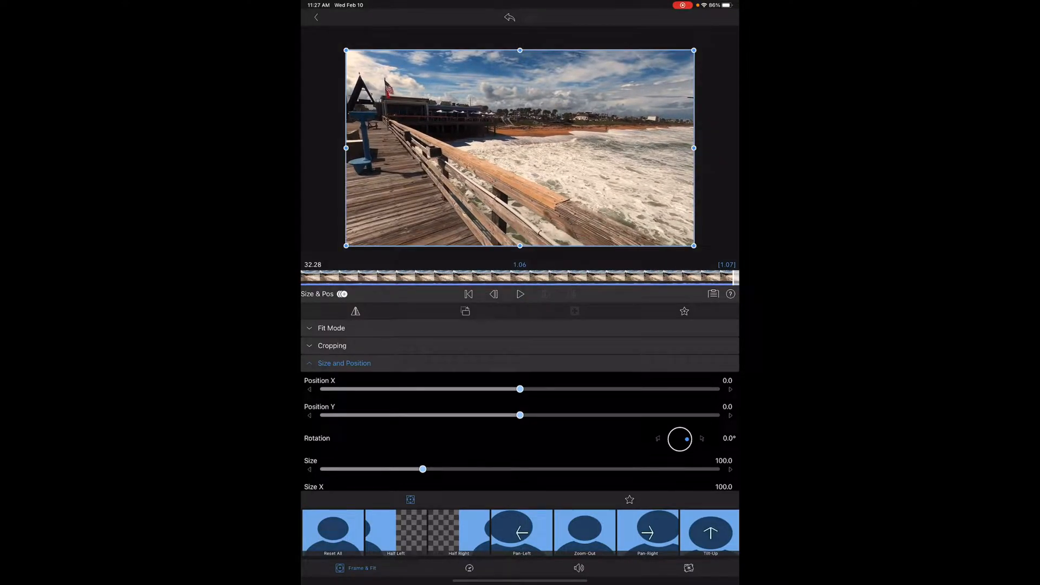
Step: View the 1.07-second bird clip's Speed & Reverse settings and return to the timeline
left_click(468, 294)
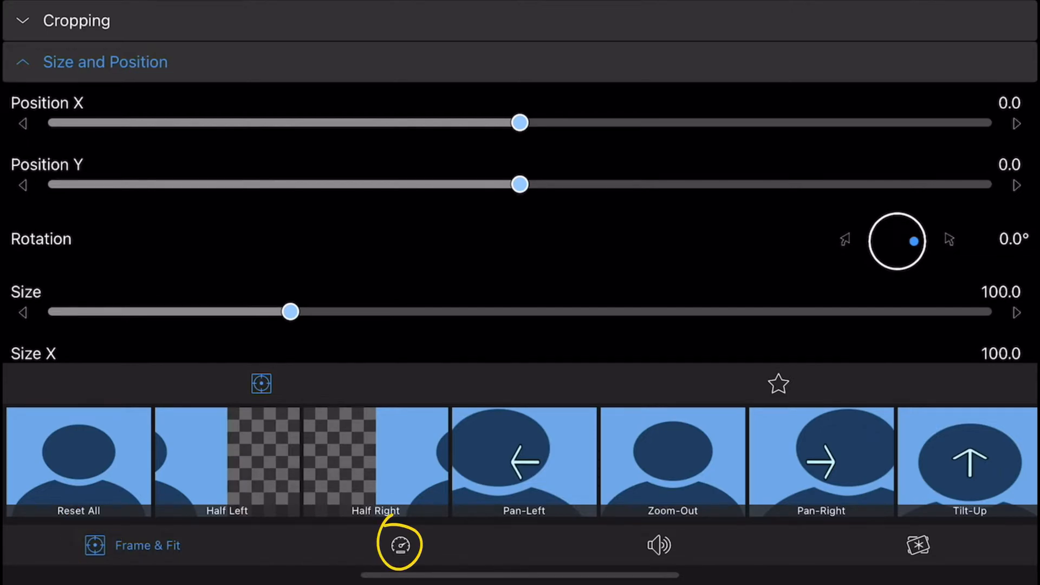
left_click(399, 545)
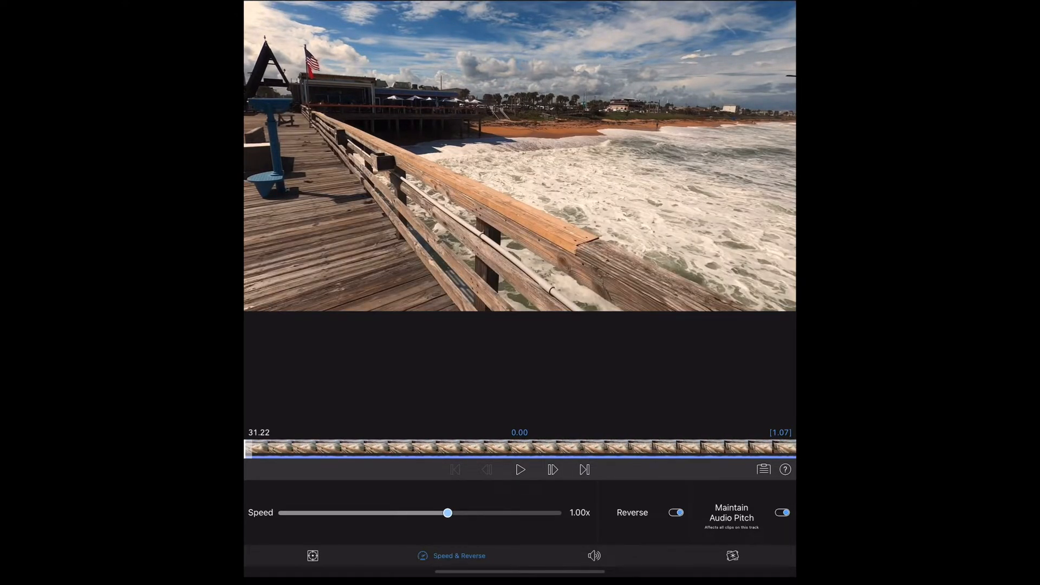
left_click(675, 512)
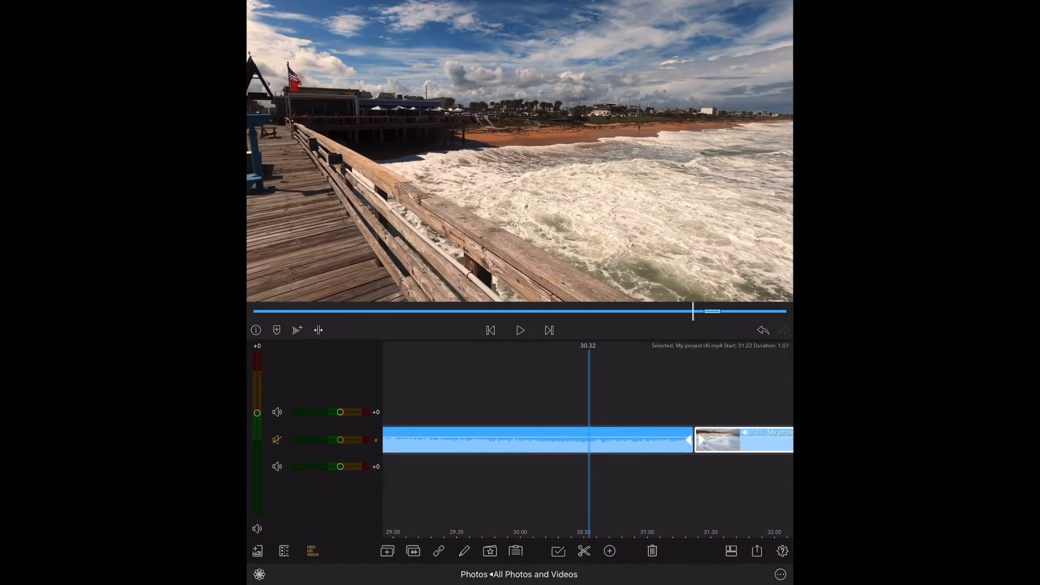
Step: Duplicate the bird clip and bring up the copy's Speed & Reverse settings at 1.00x
left_click(519, 330)
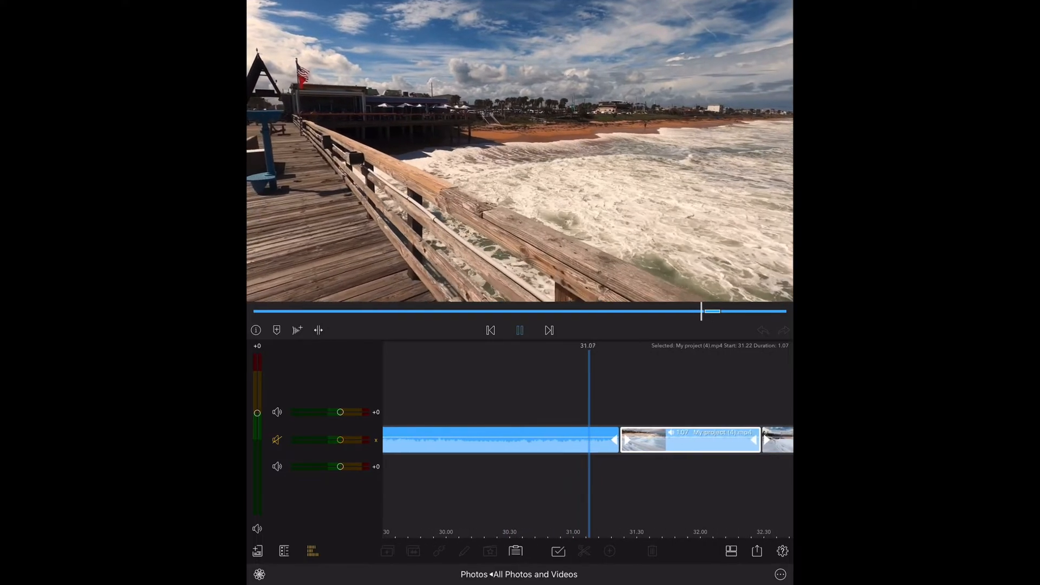
left_click(519, 329)
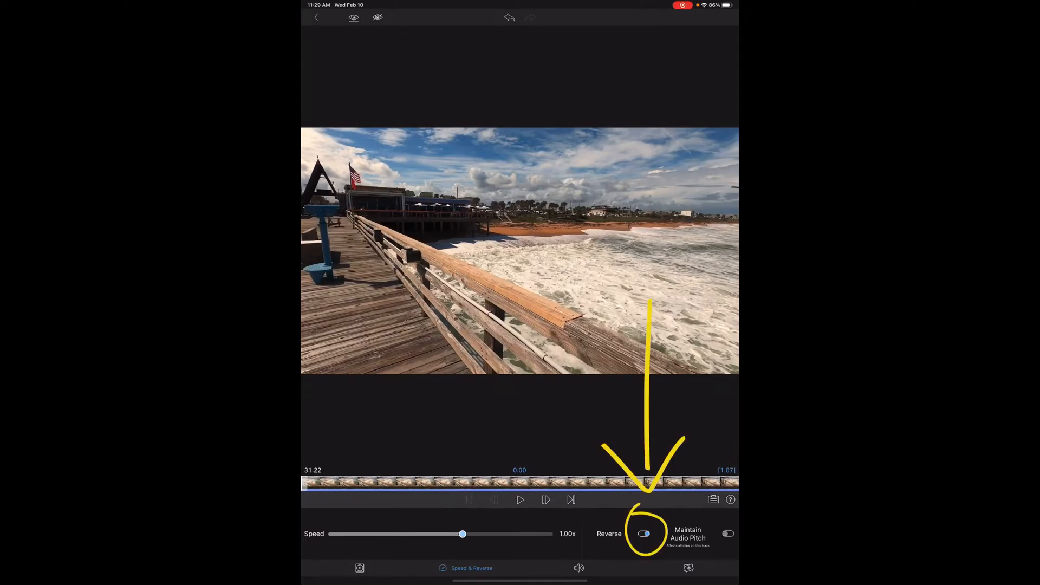
Step: Switch on Reverse so the copied bird clip plays backwards
left_click(643, 533)
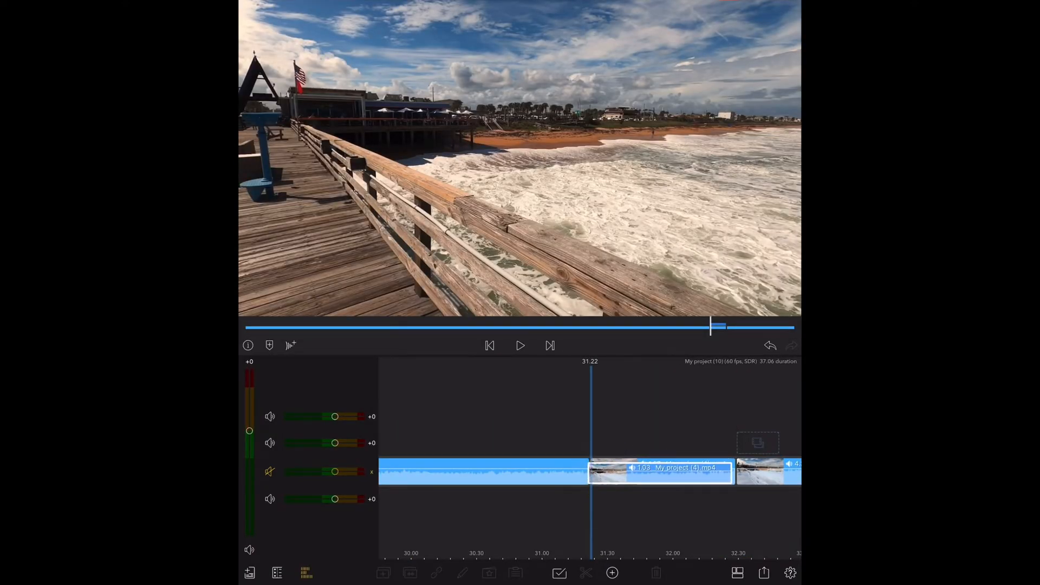
Step: Place another 1.07-second bird clip after the copy, starting at 33.36
left_click(659, 468)
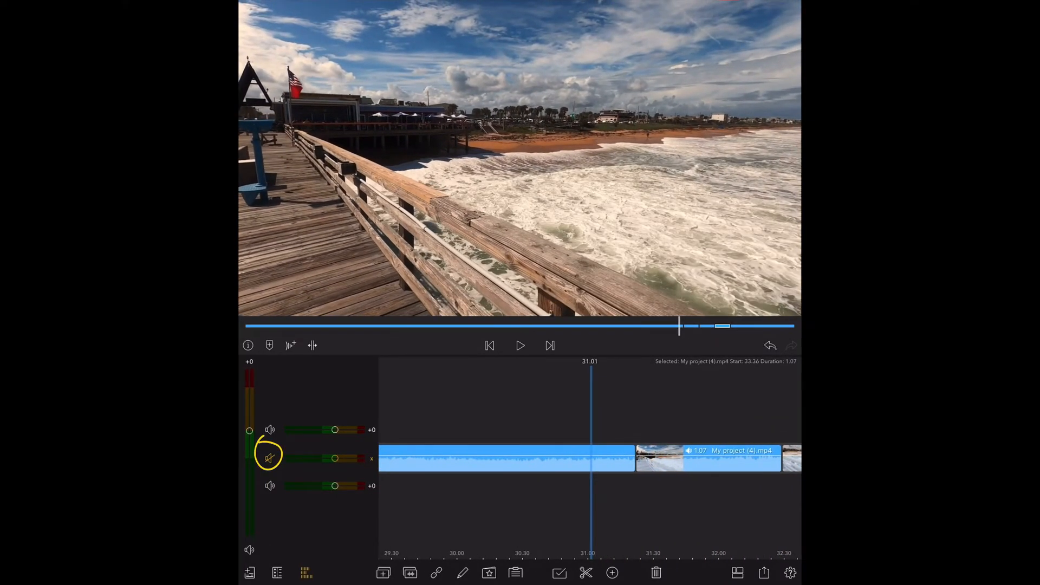
Step: Unmute the main track's audio and preview the bird clip sequence, stopping near 31 seconds
left_click(269, 458)
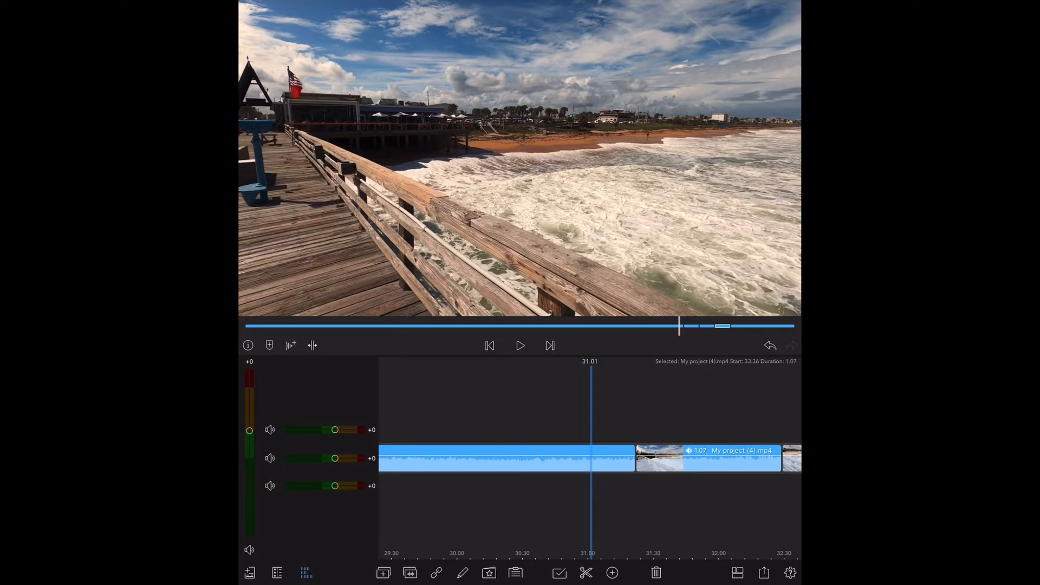
left_click(519, 344)
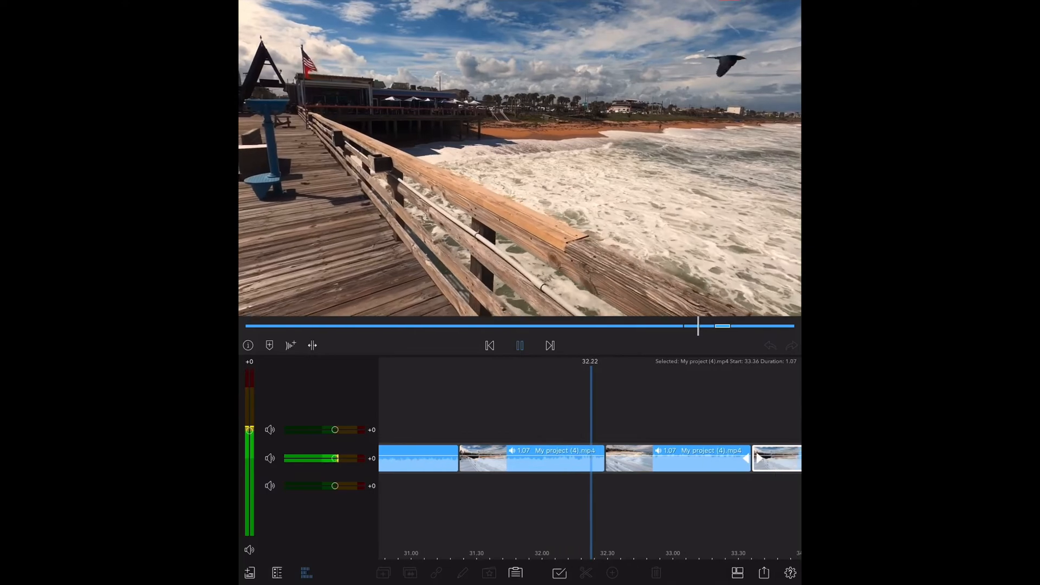
scroll("right", 3)
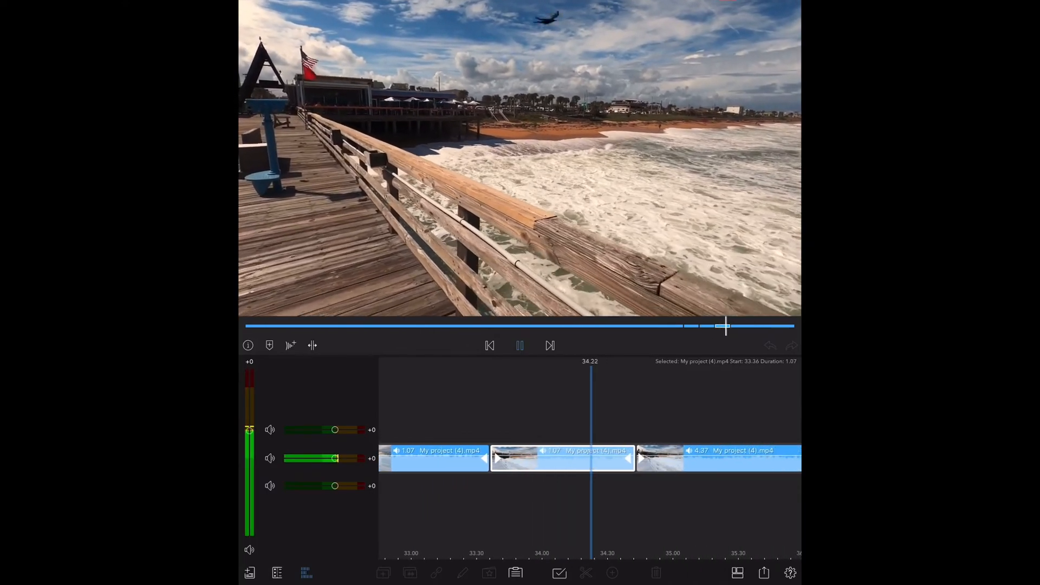
left_click(520, 344)
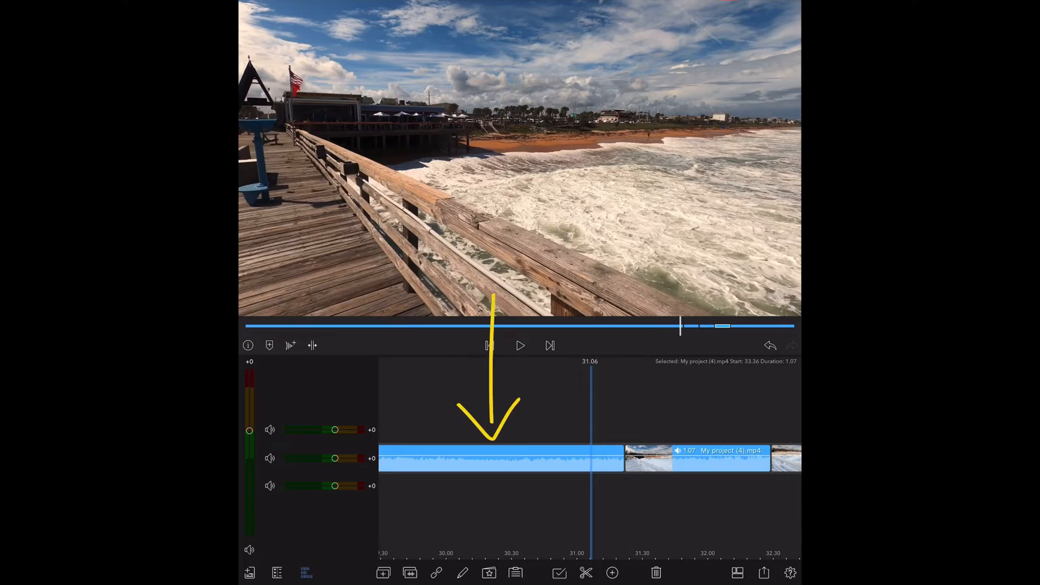
Step: Detach the audio of the pier clip and the next clip onto a green track below
left_click(520, 345)
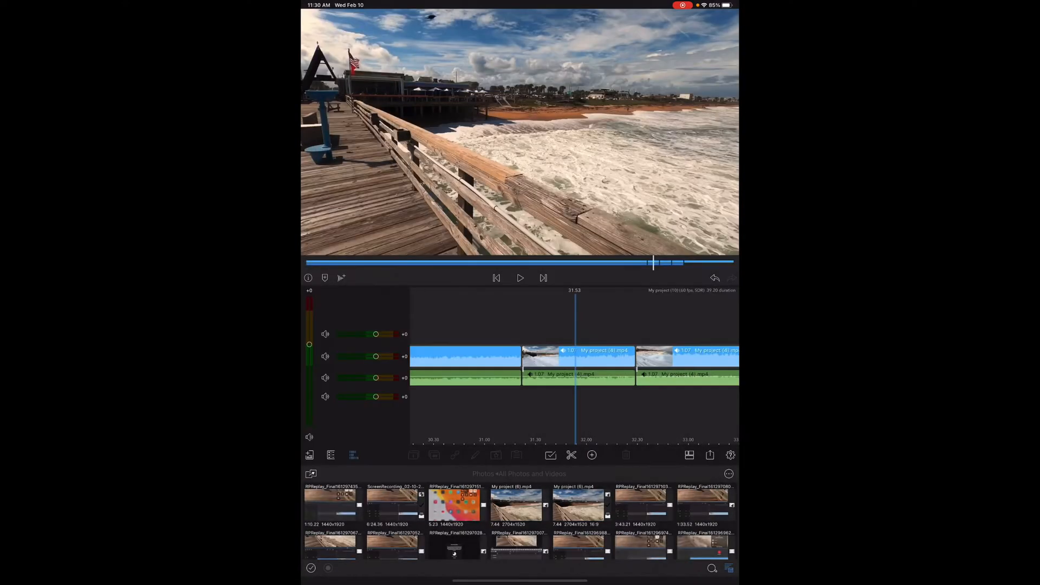
left_click(353, 455)
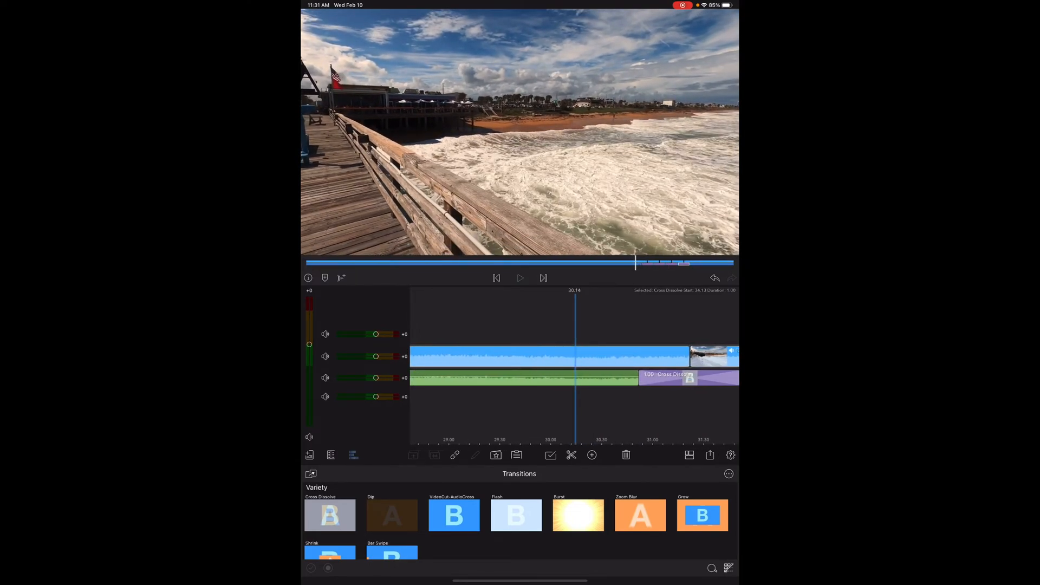
Step: Add a second Cross Dissolve between the separated audio pieces
left_click(520, 278)
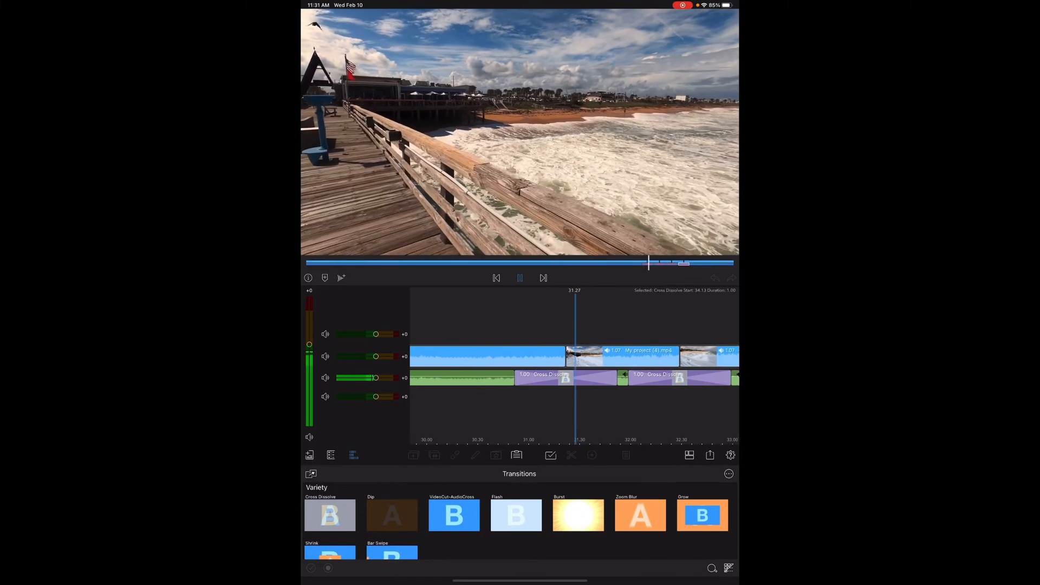